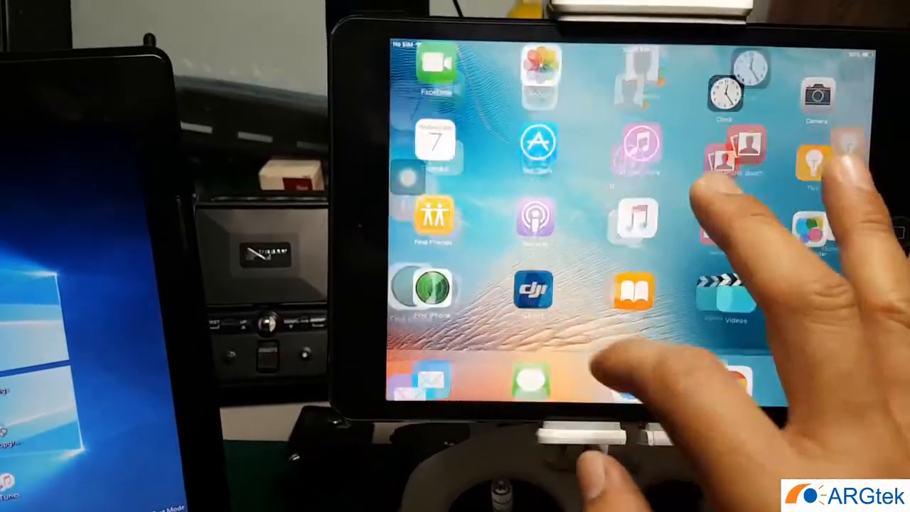
Step: Launch DJI GO and view the HD transmission settings offering only channels 13 to 20
click(533, 290)
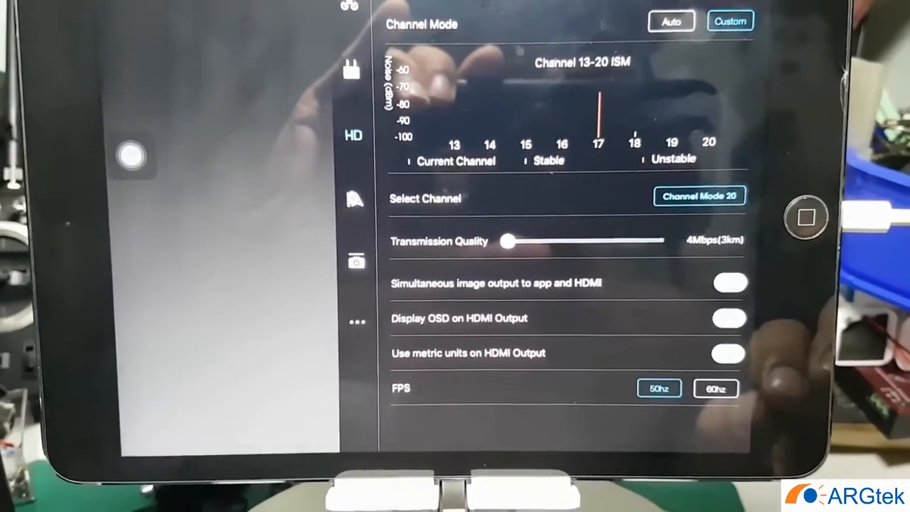
click(699, 196)
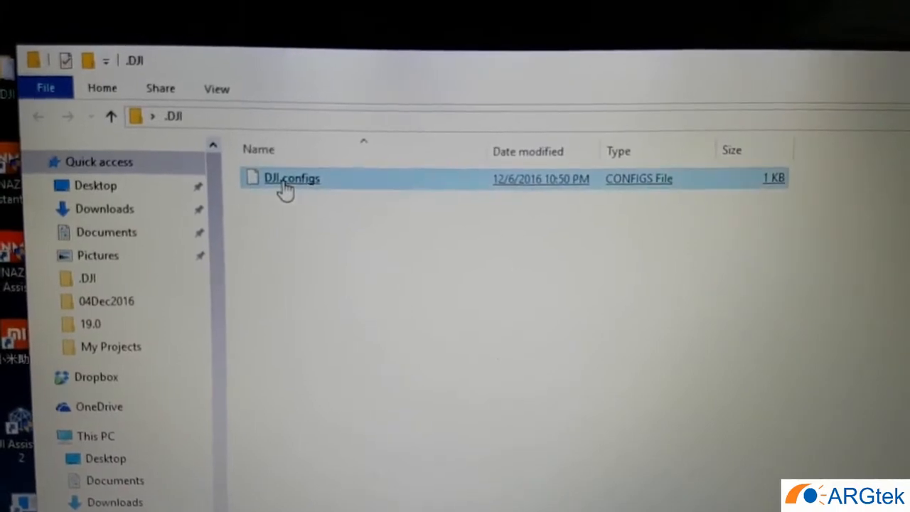
Step: Rename DJI.configs to .DJI.configs and minimize the folder window
right_click(292, 179)
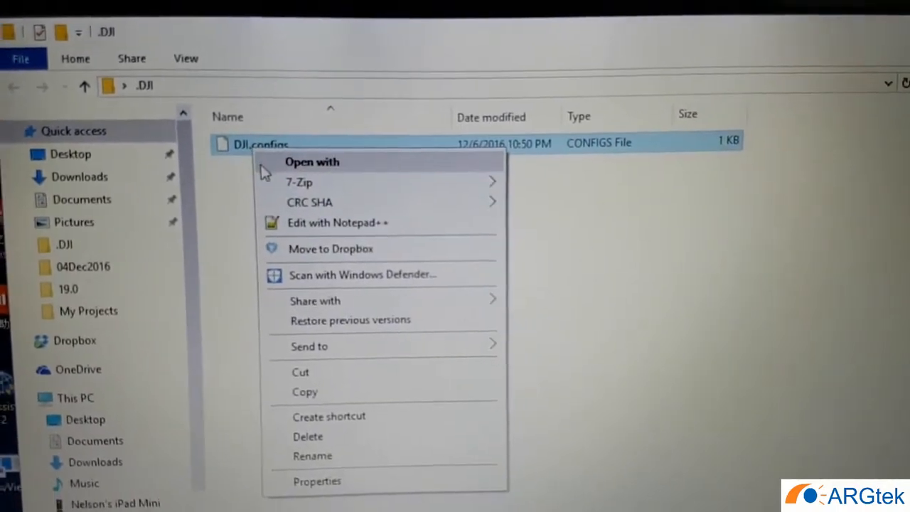
click(311, 455)
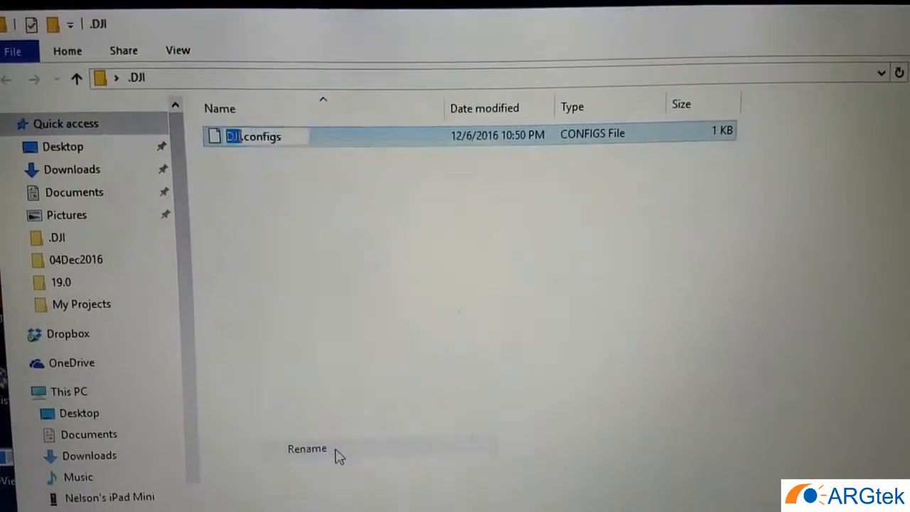
click(307, 449)
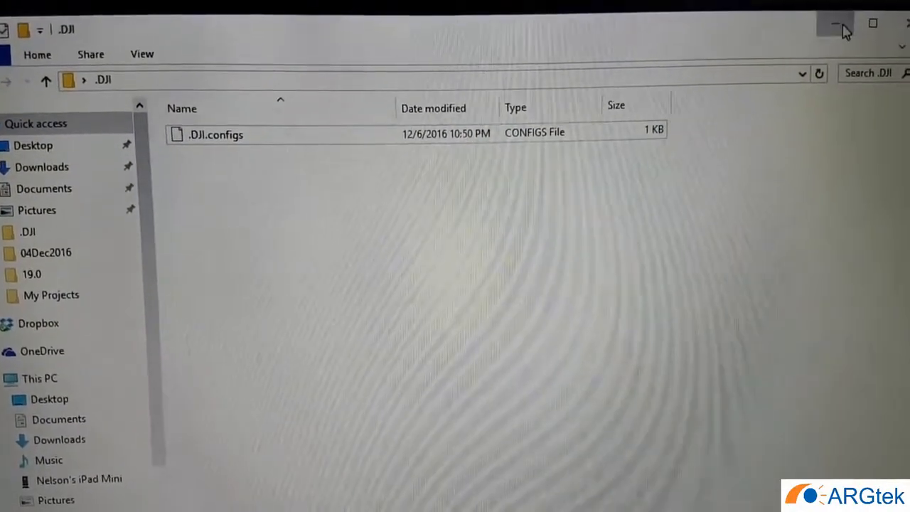
click(839, 24)
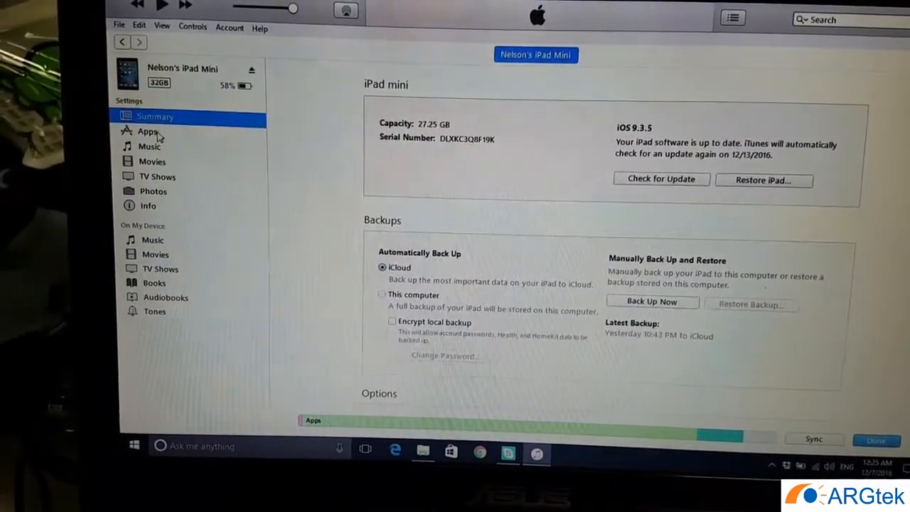
Step: Show DJI GO's shared documents under the iPad's Apps File Sharing list
click(147, 131)
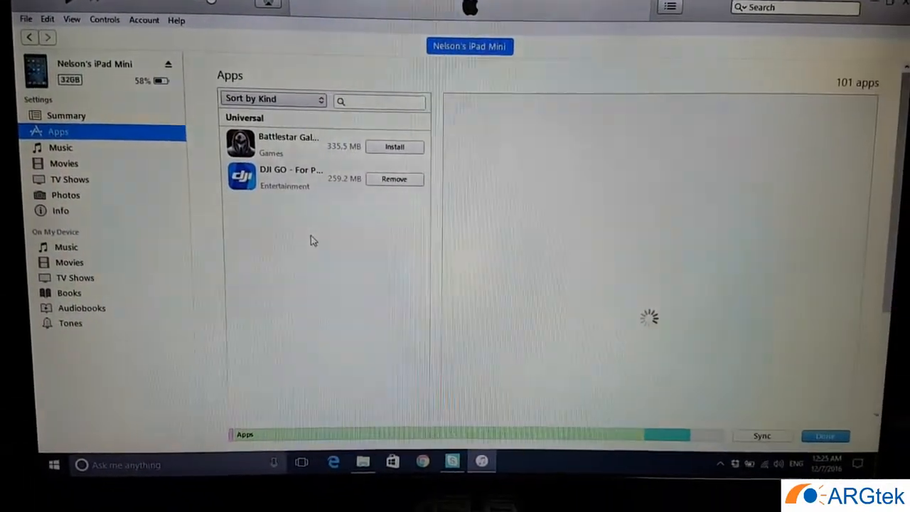
scroll(down, 3)
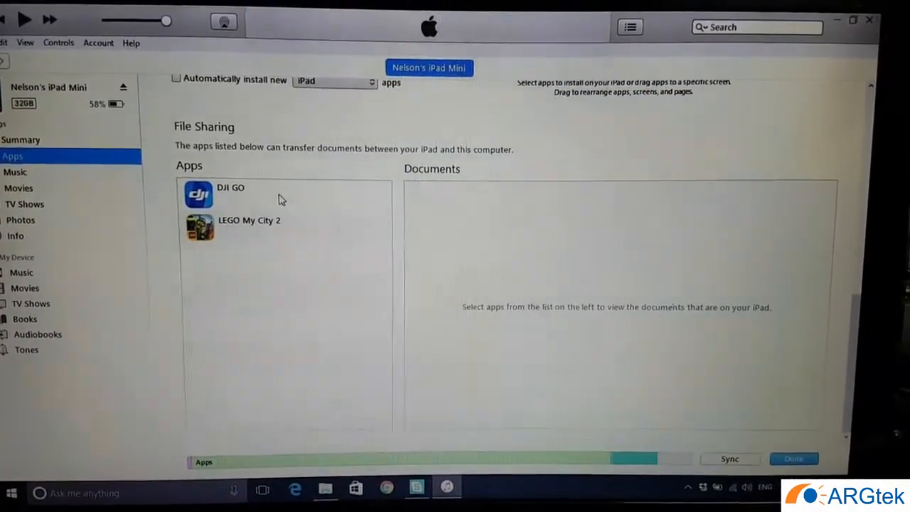
click(220, 195)
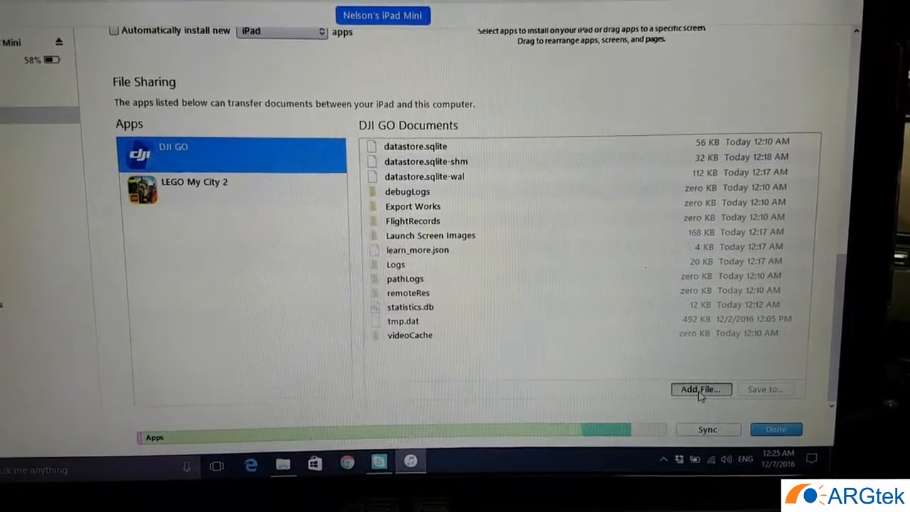
Step: Add .DJI.configs to DJI GO's documents, replacing the existing copy on the iPad
click(699, 390)
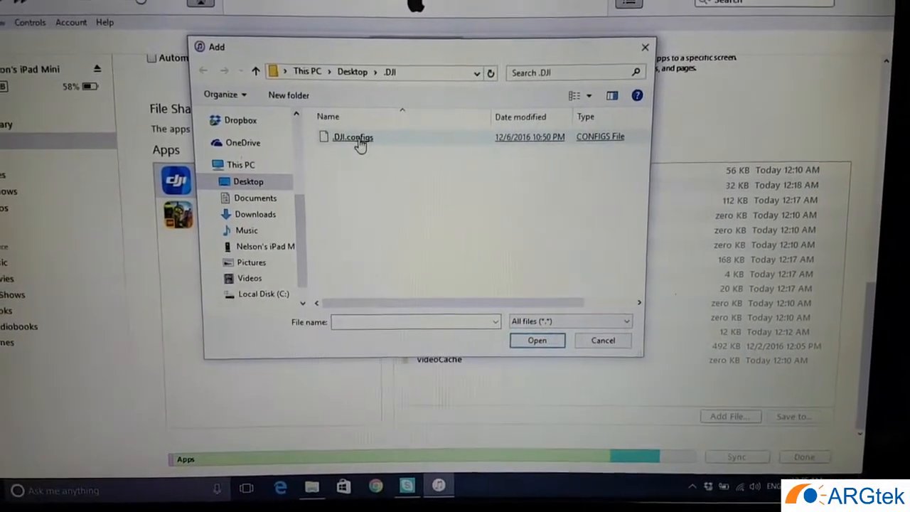
click(352, 137)
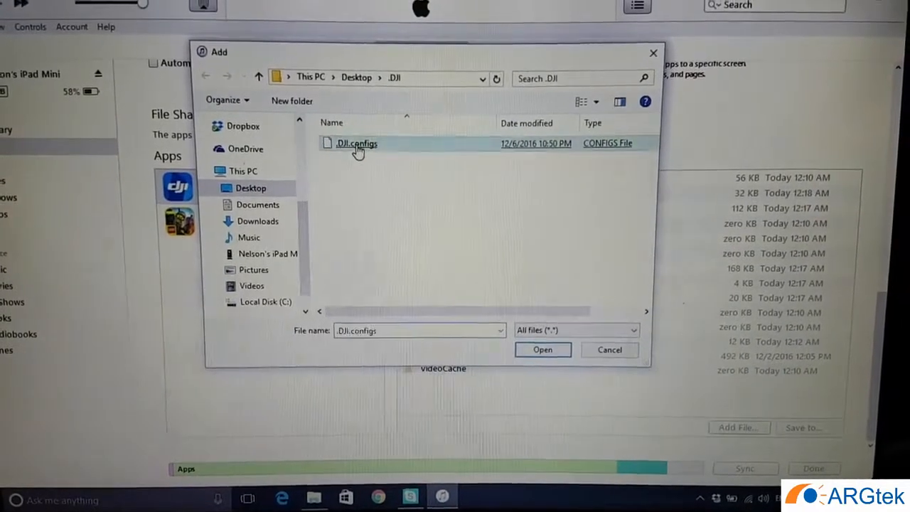
click(542, 350)
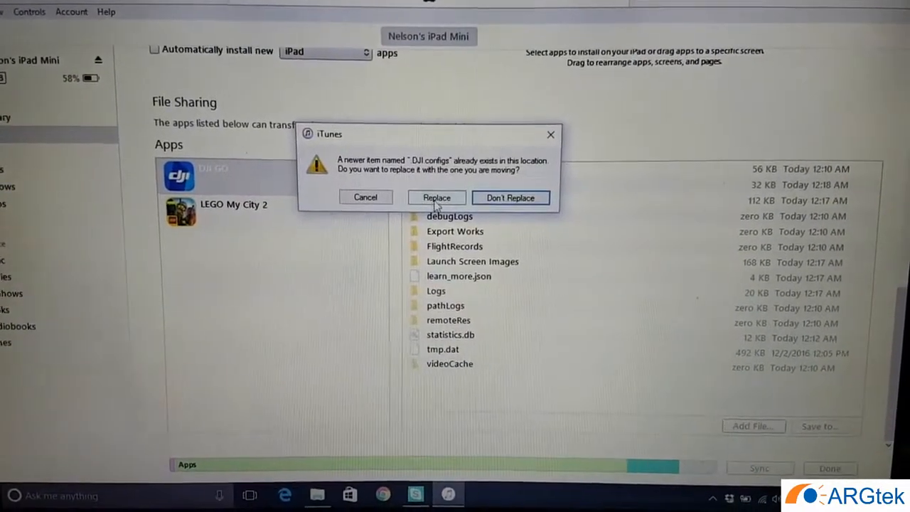
click(435, 196)
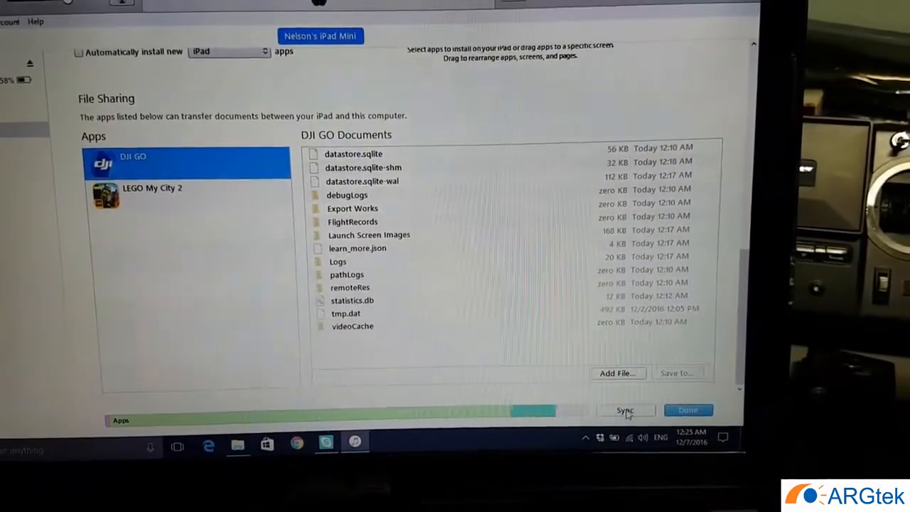
Step: Sync the iPad so the configs file transfers, then finish
click(624, 410)
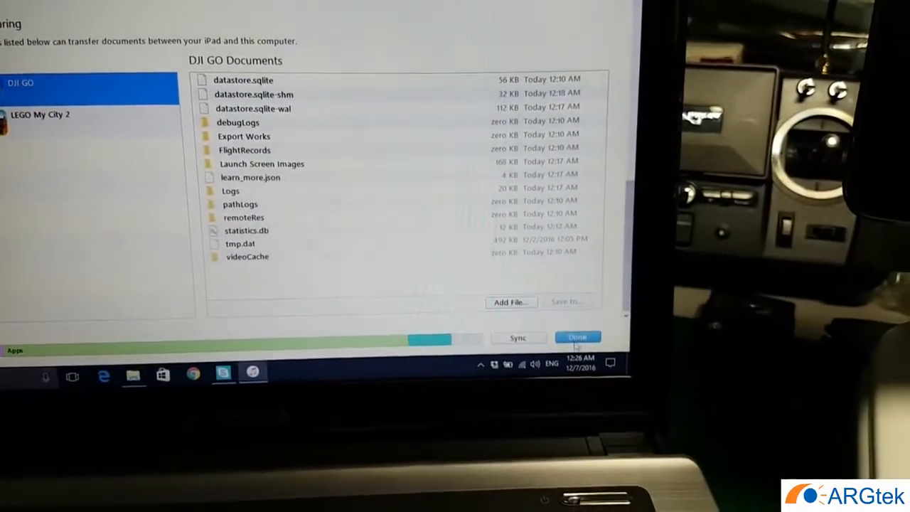
click(577, 337)
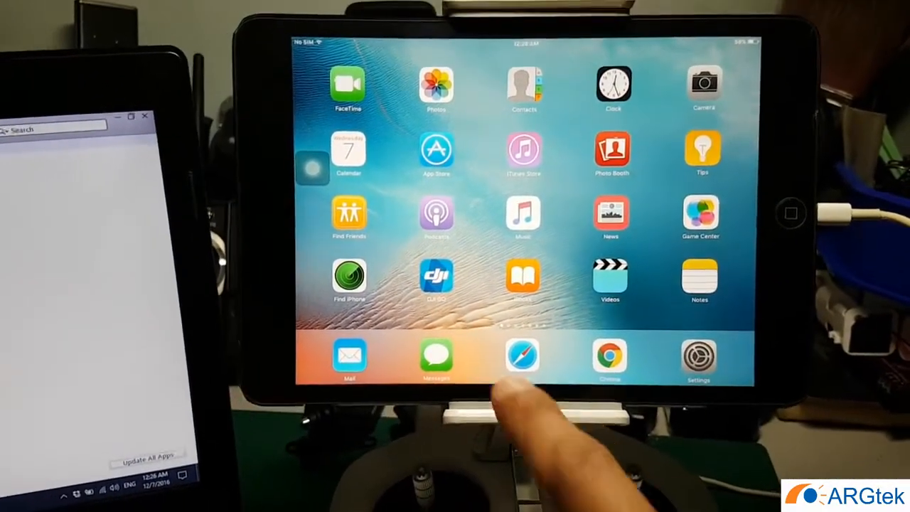
Step: Launch DJI GO and enter the Phantom 3 live camera view
click(435, 278)
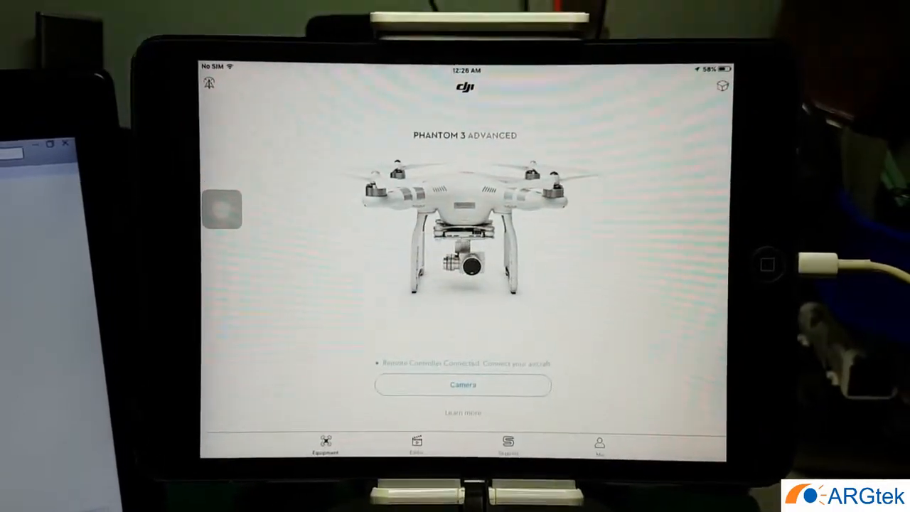
click(513, 378)
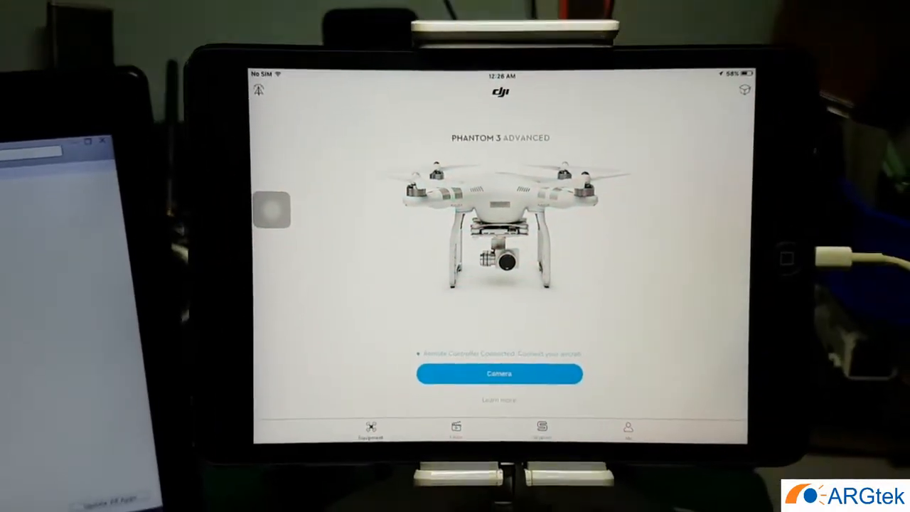
click(499, 372)
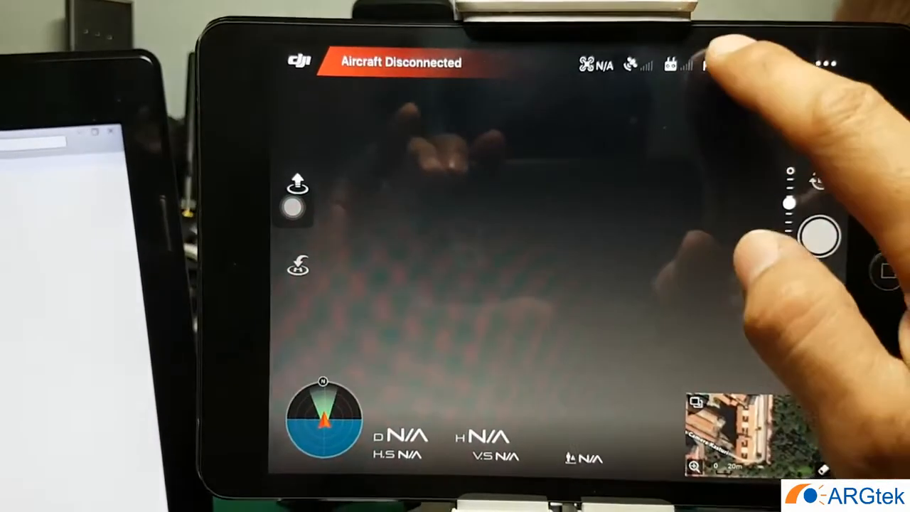
Step: Show the image transmission channel list, now reaching Channel Mode 32
click(671, 63)
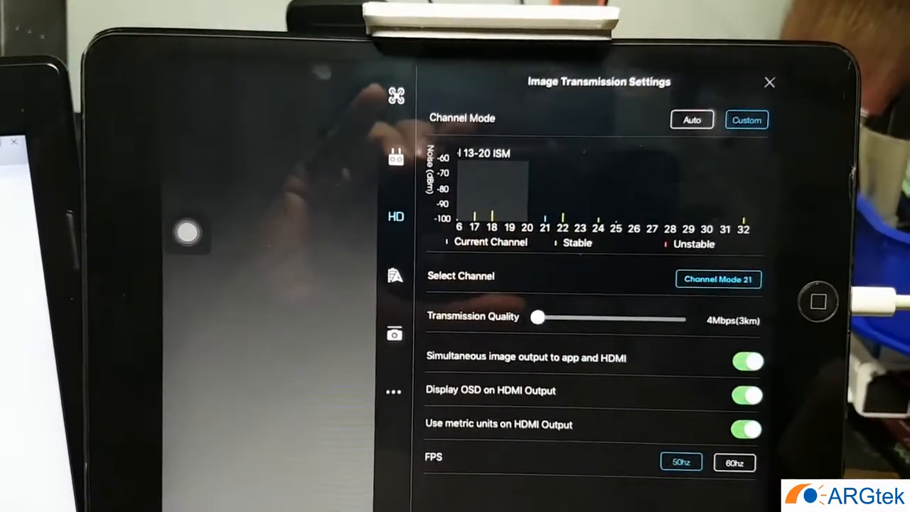
click(717, 279)
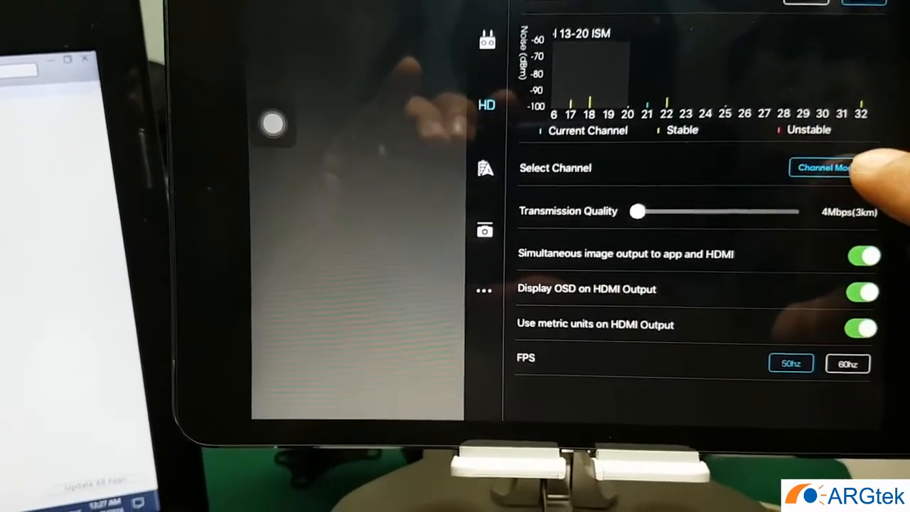
click(825, 168)
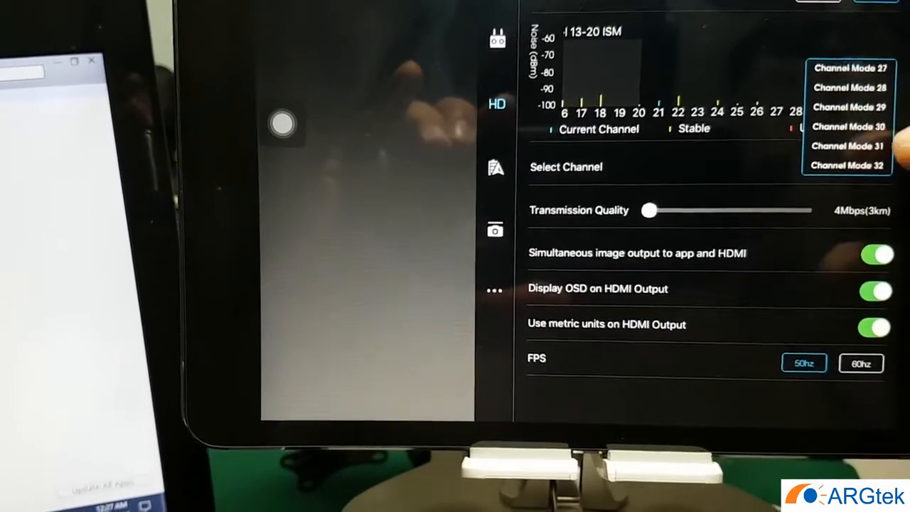